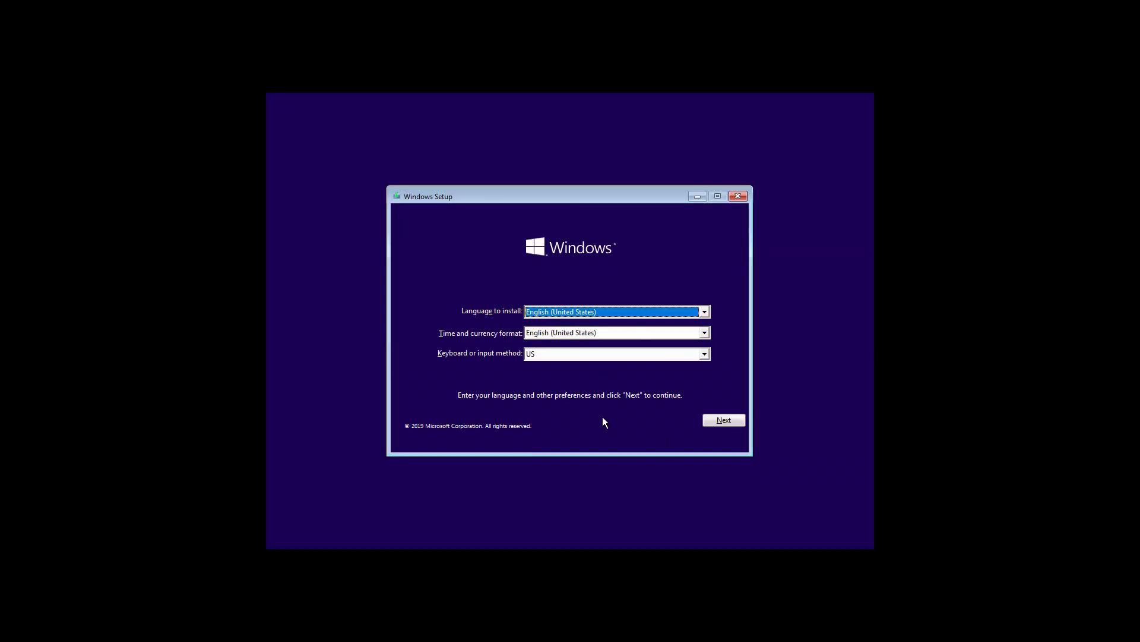
Skip installation via Repair your computer, then reach Command Prompt through Troubleshoot's advanced options
left_click(723, 420)
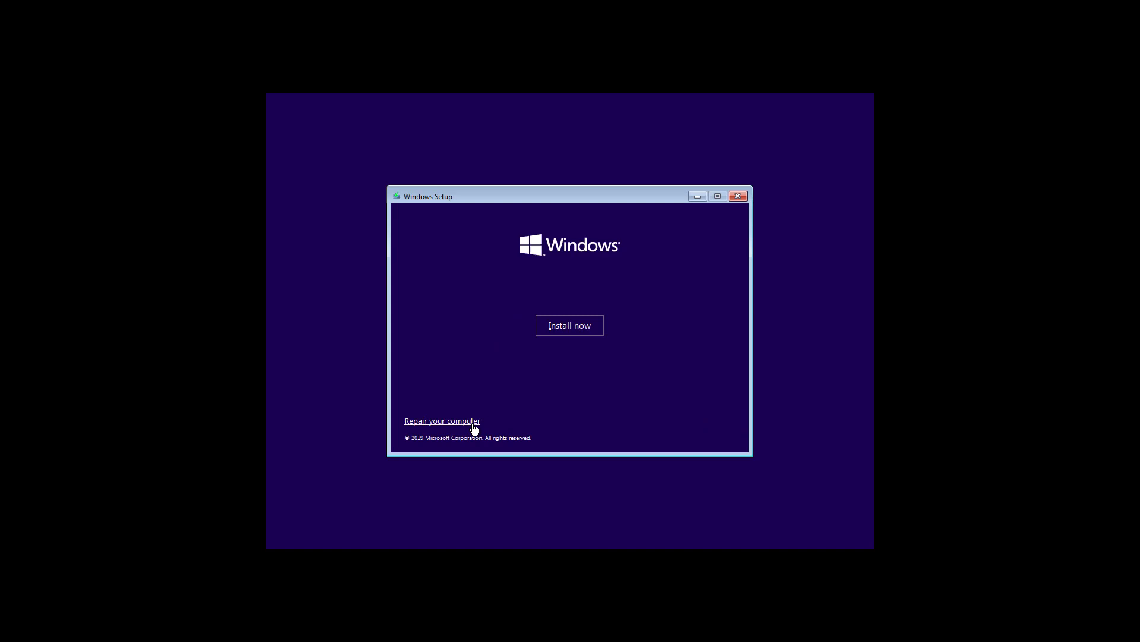
left_click(442, 421)
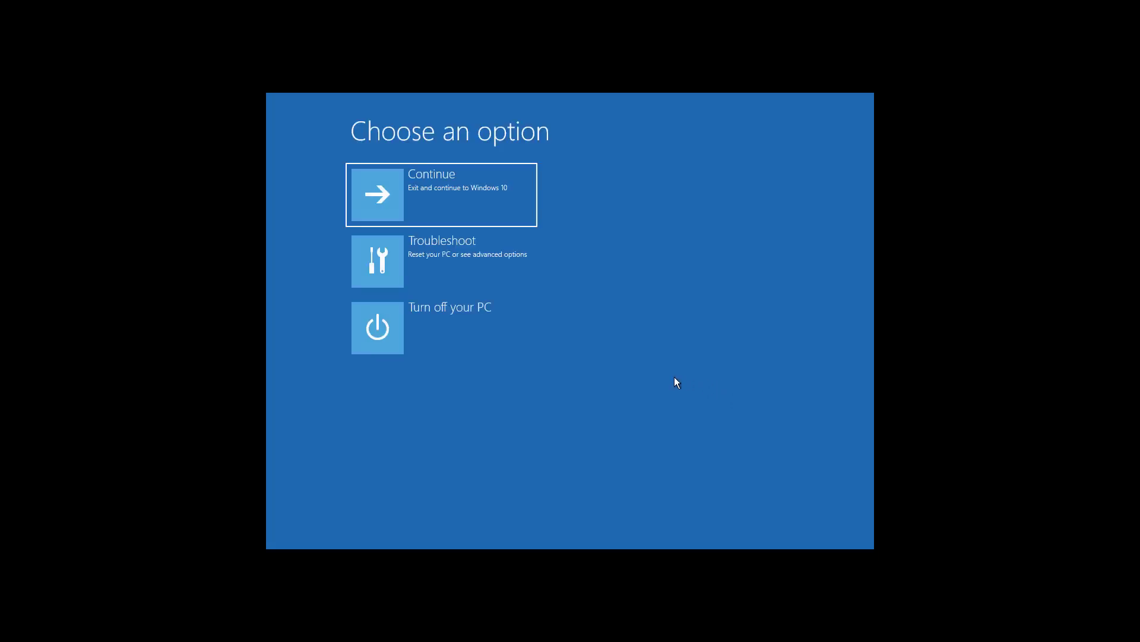
left_click(441, 260)
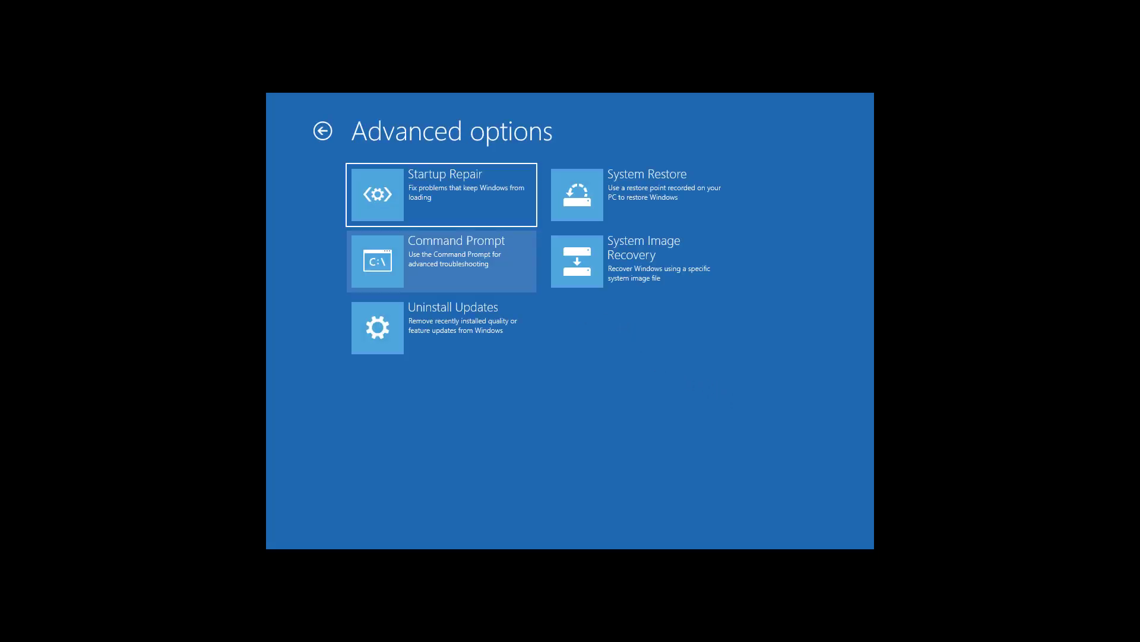
left_click(441, 261)
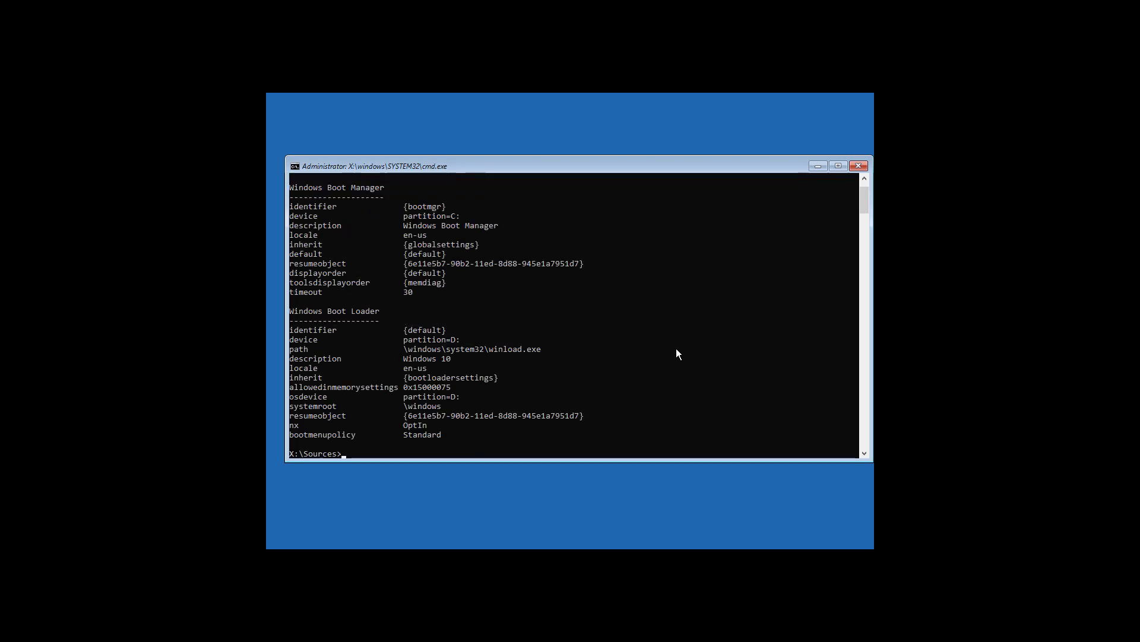
Rewrite the master boot record with bootrec /fixmbr, then attempt bootrec /fixboot (access denied)
left_click(444, 226)
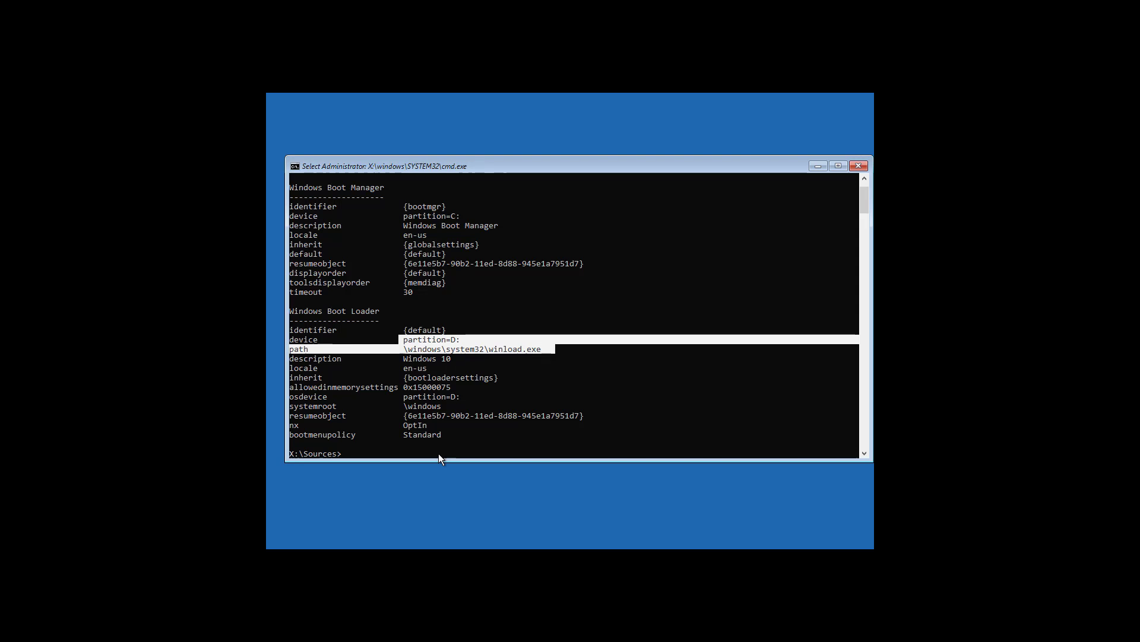
type("boo")
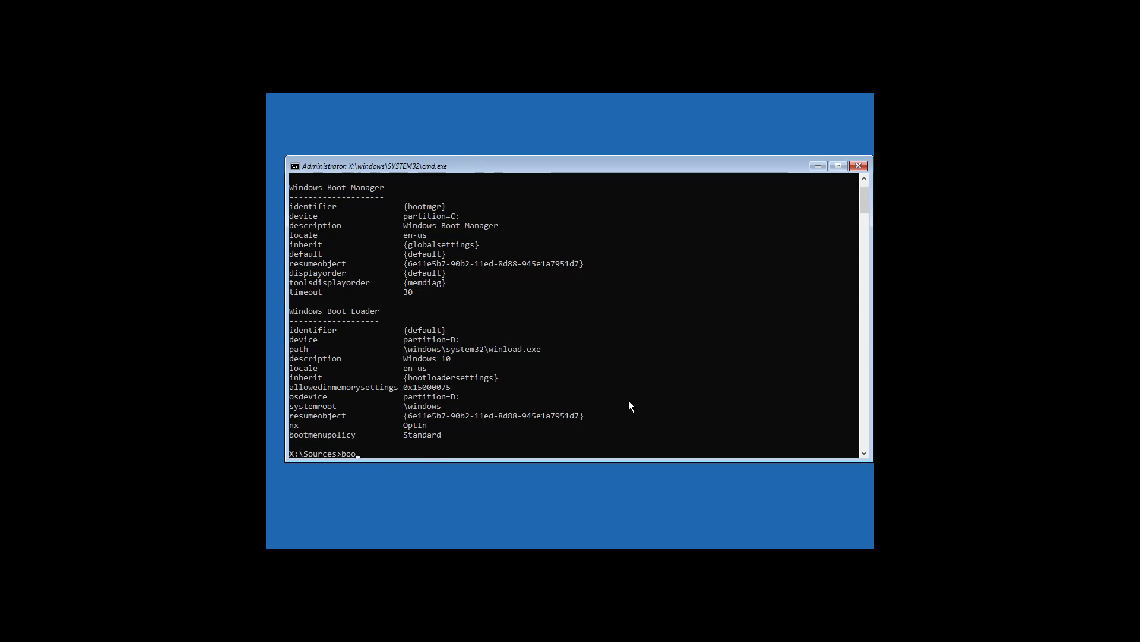
type("trec /fi")
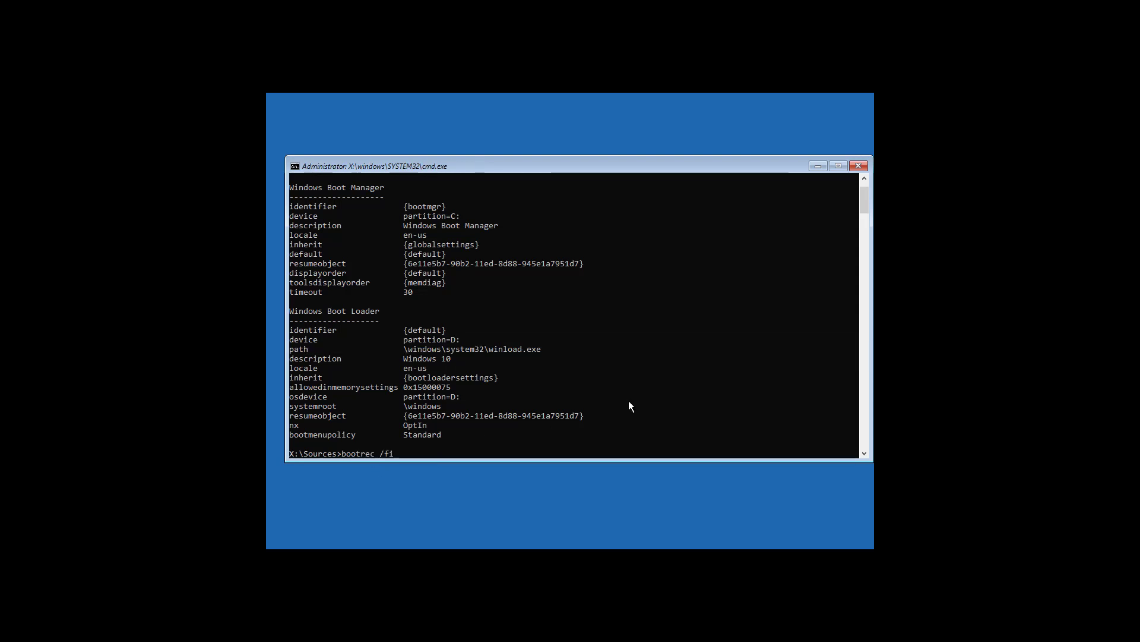
type("xmbr")
type("bootrec /")
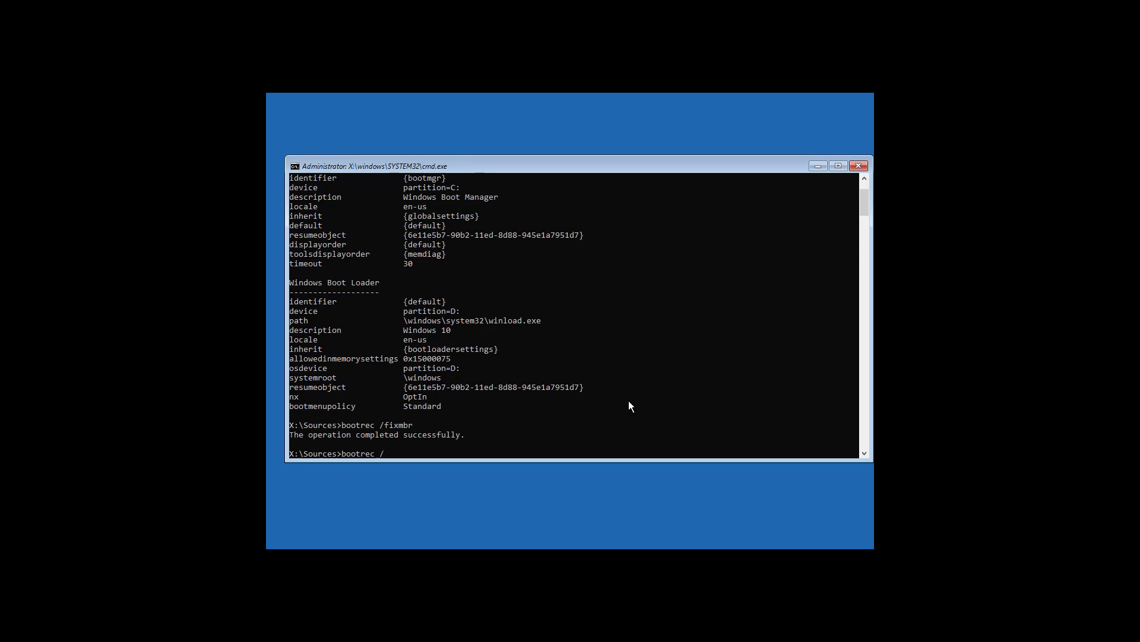
type("fixboot")
type("bootsect")
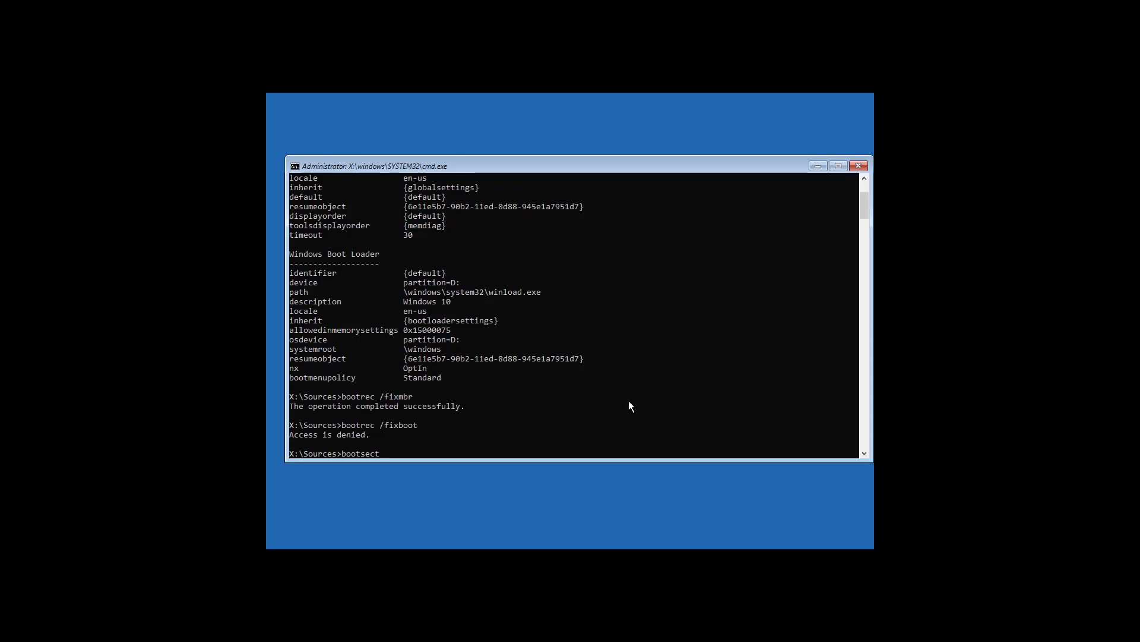
Apply BOOTMGR-compatible boot code to system volumes with bootsect /nt60 sys and start retyping bootrec
type("/nt")
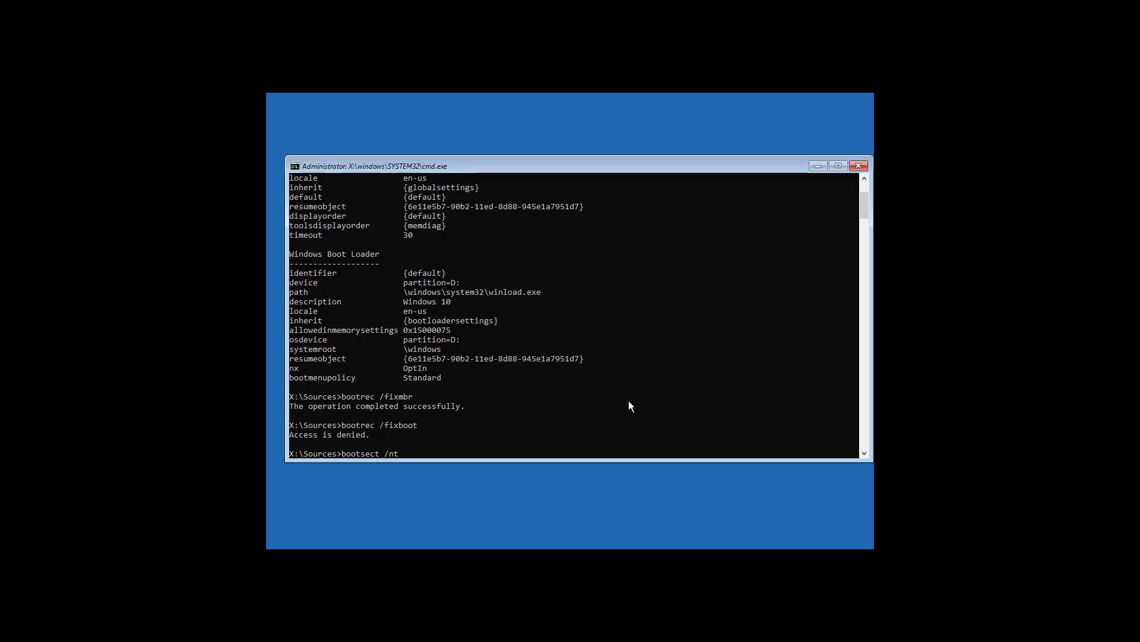
type("60 sys")
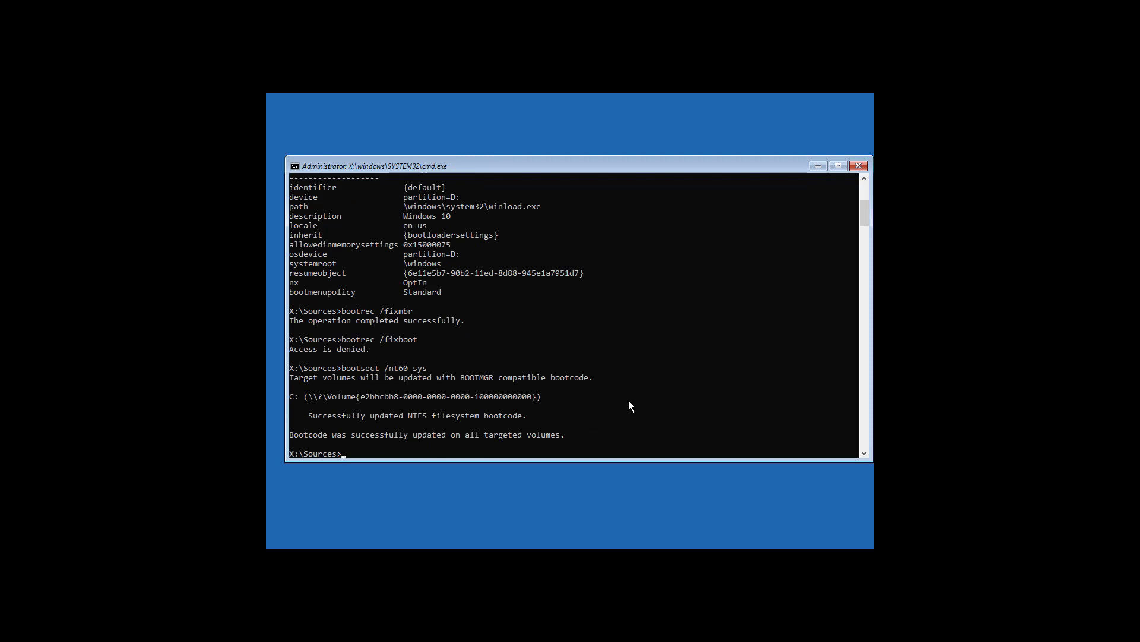
type("bootrec")
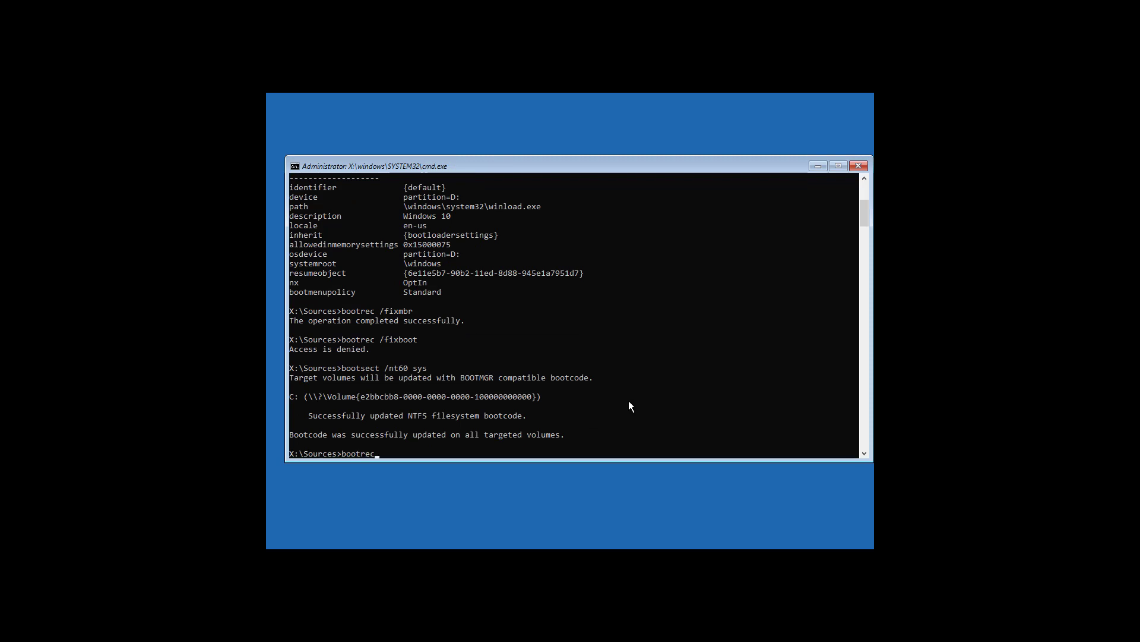
Retry the boot-sector fix successfully, then clear hidden, read-only and system flags from c:\boot\bcd with attrib
key("Return")
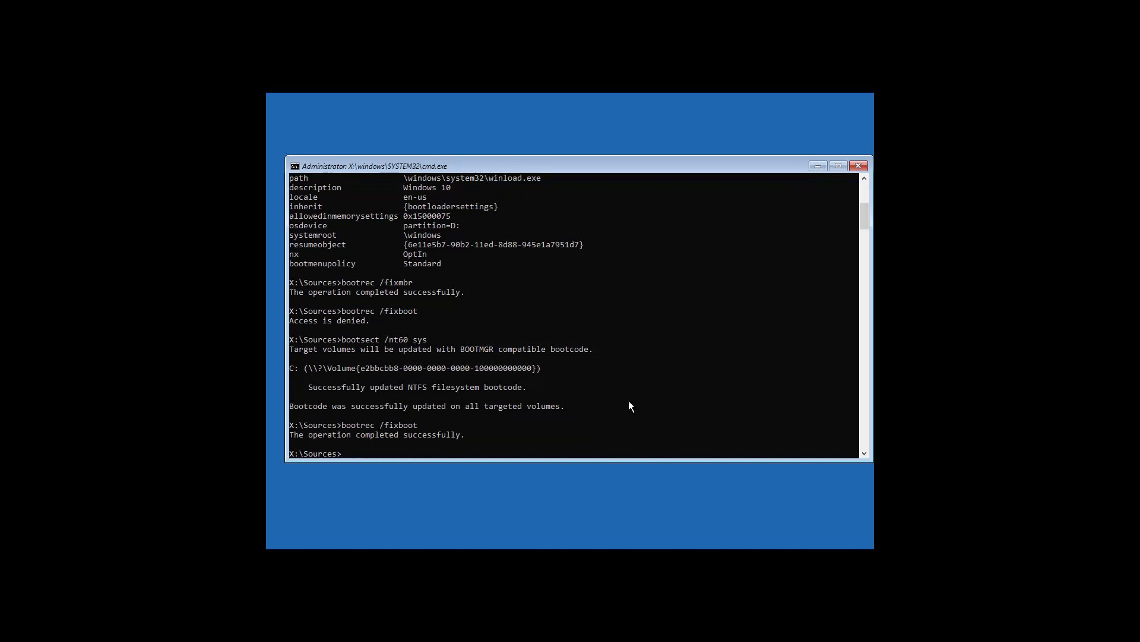
type("attrib")
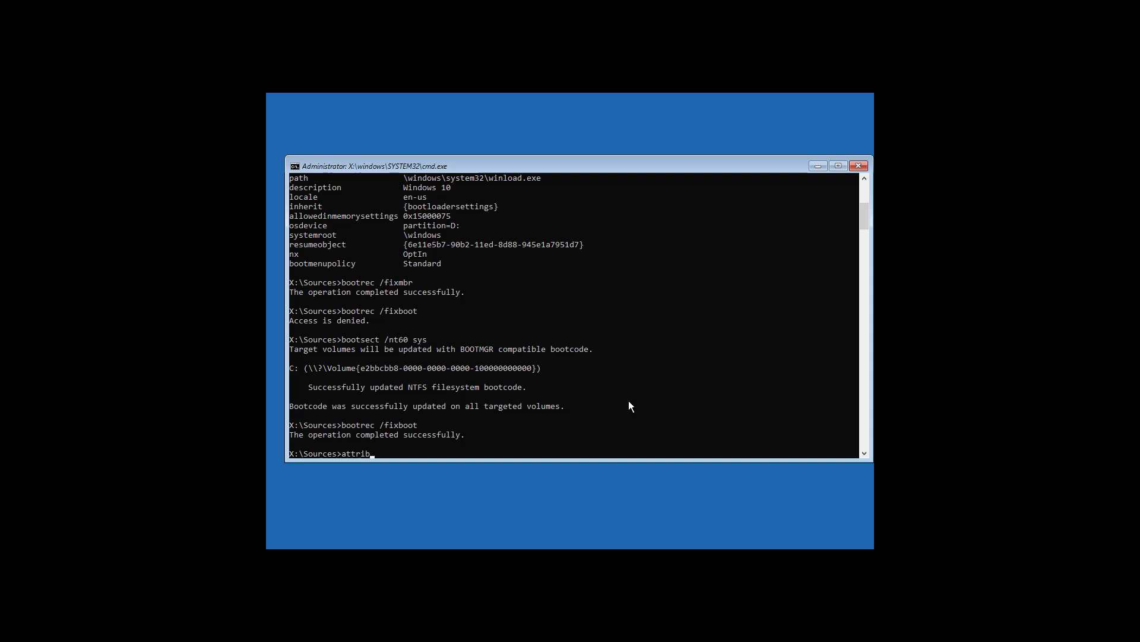
type("c:")
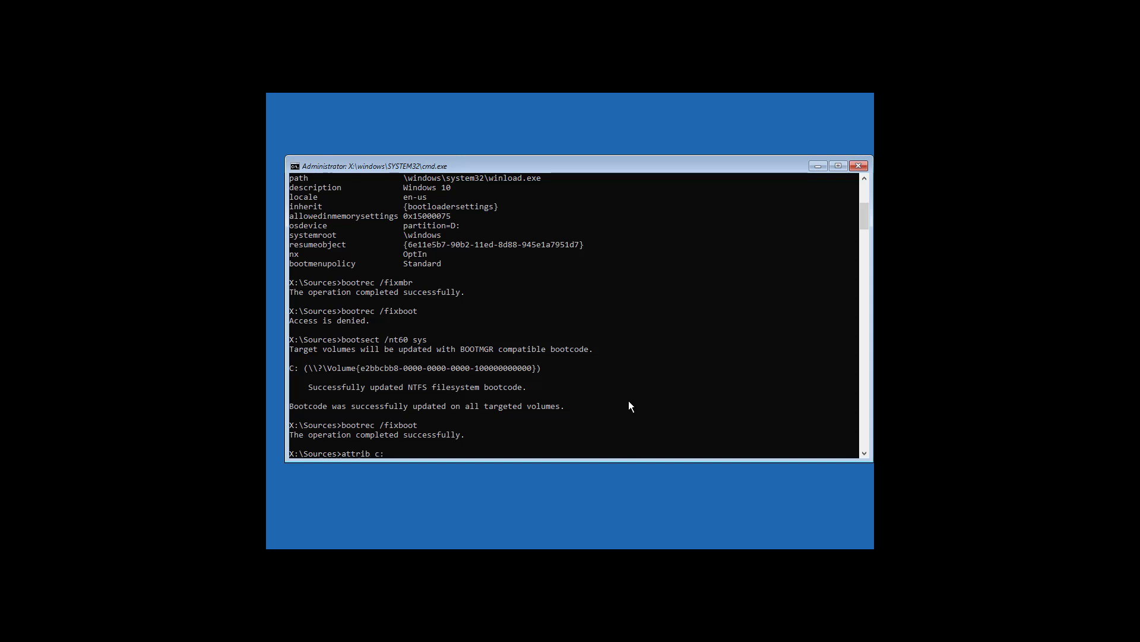
type("\\boot\\")
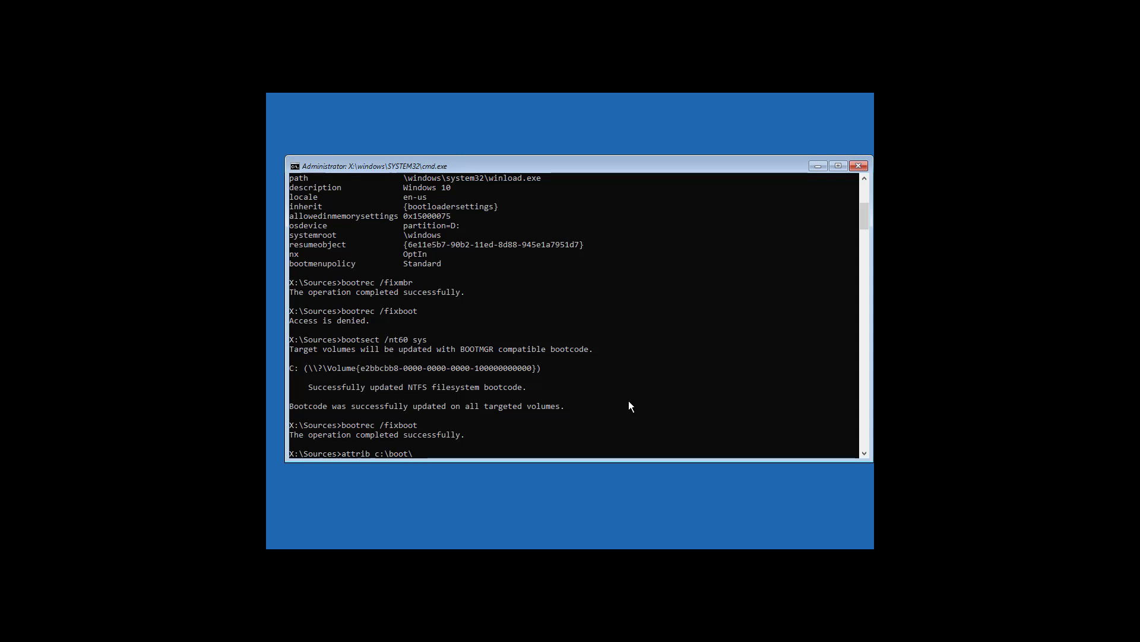
type("bcd -h -r")
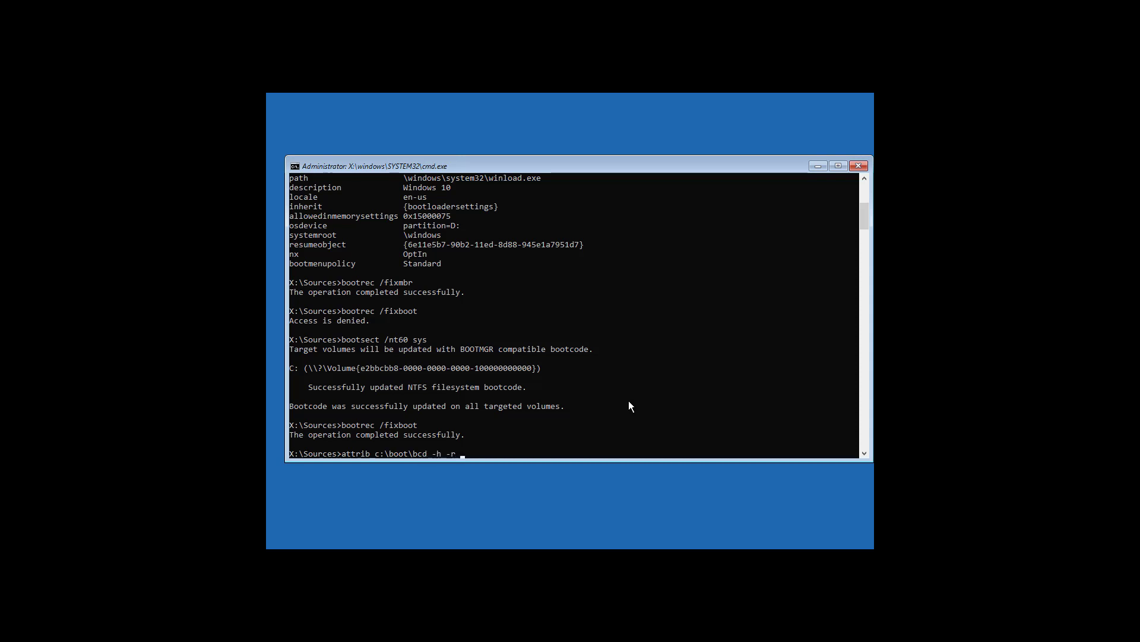
key("Return")
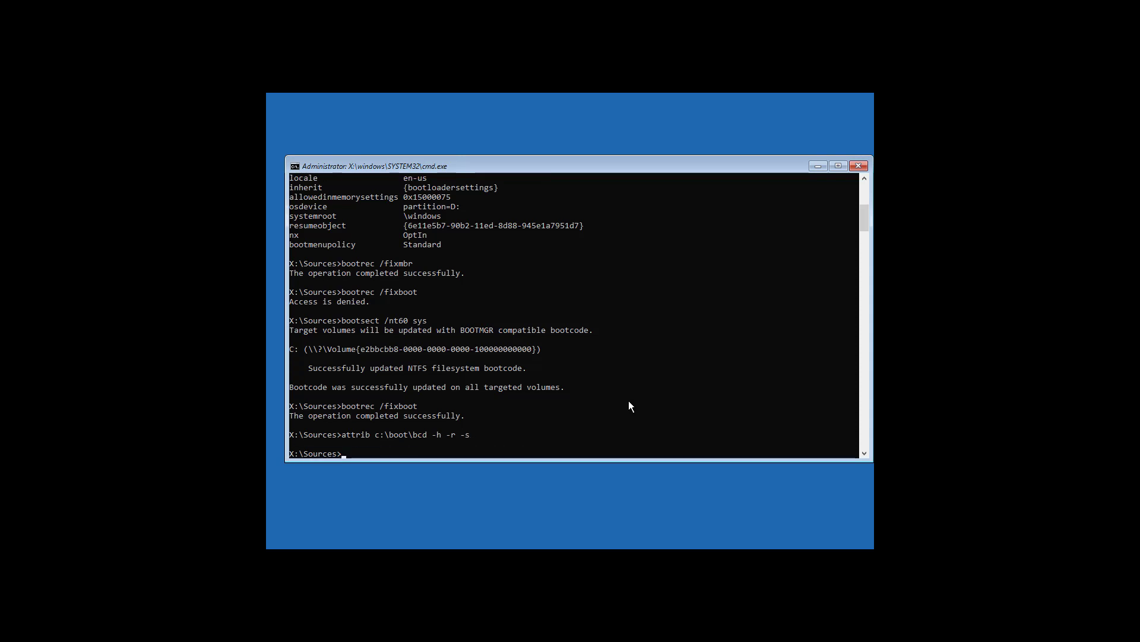
Rename the boot store c:\boot\bcd to bcd.old with the ren command
type("ren")
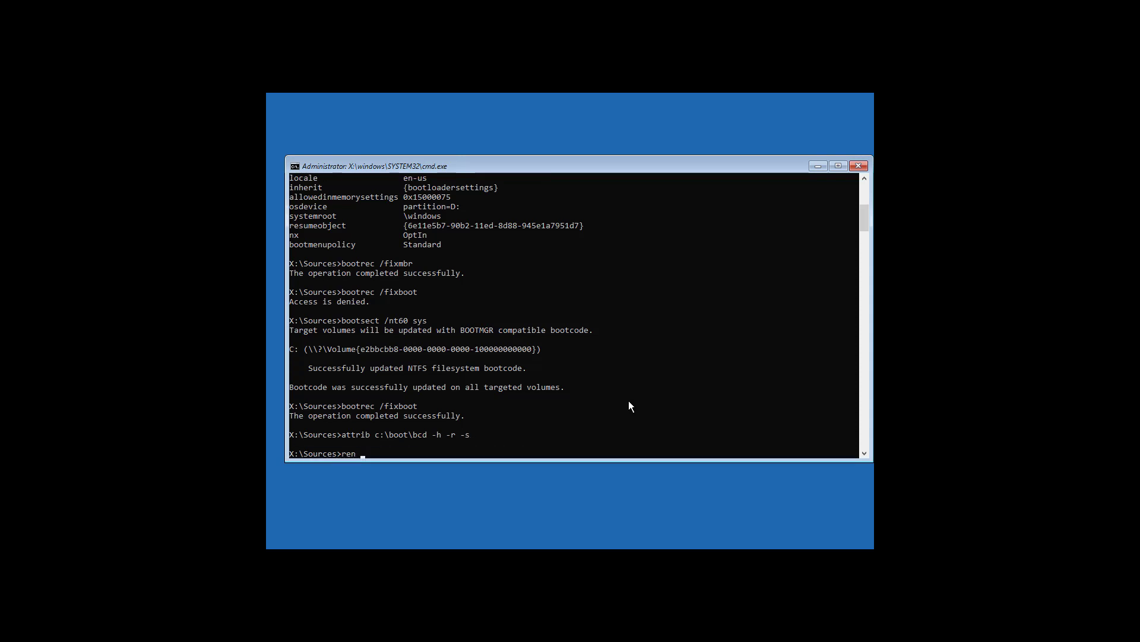
type("c:\\b")
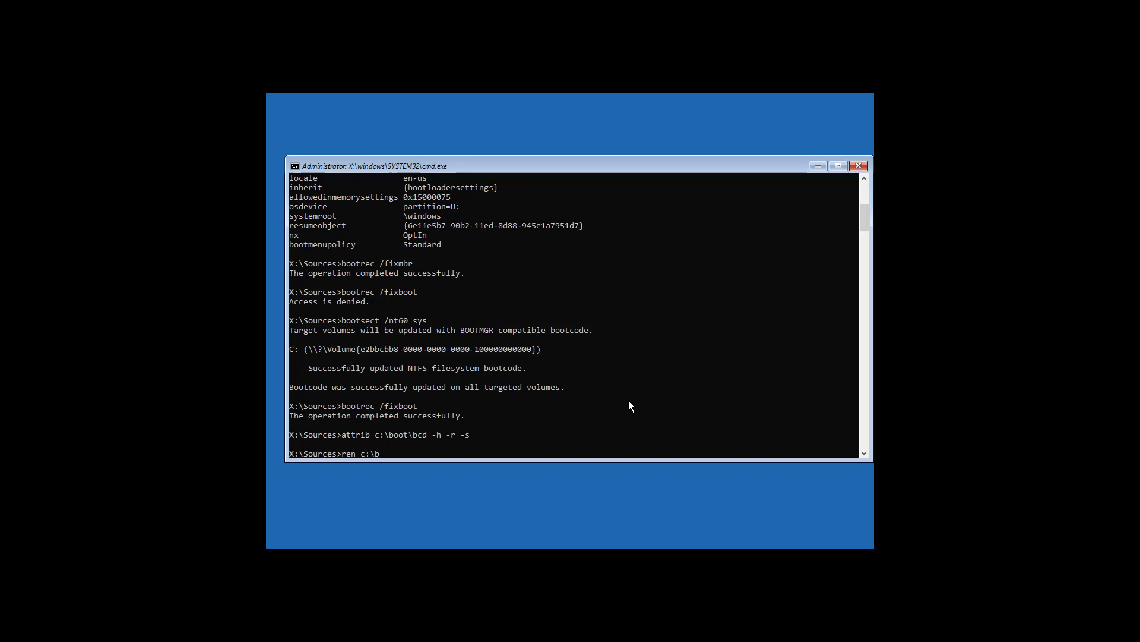
type("oot")
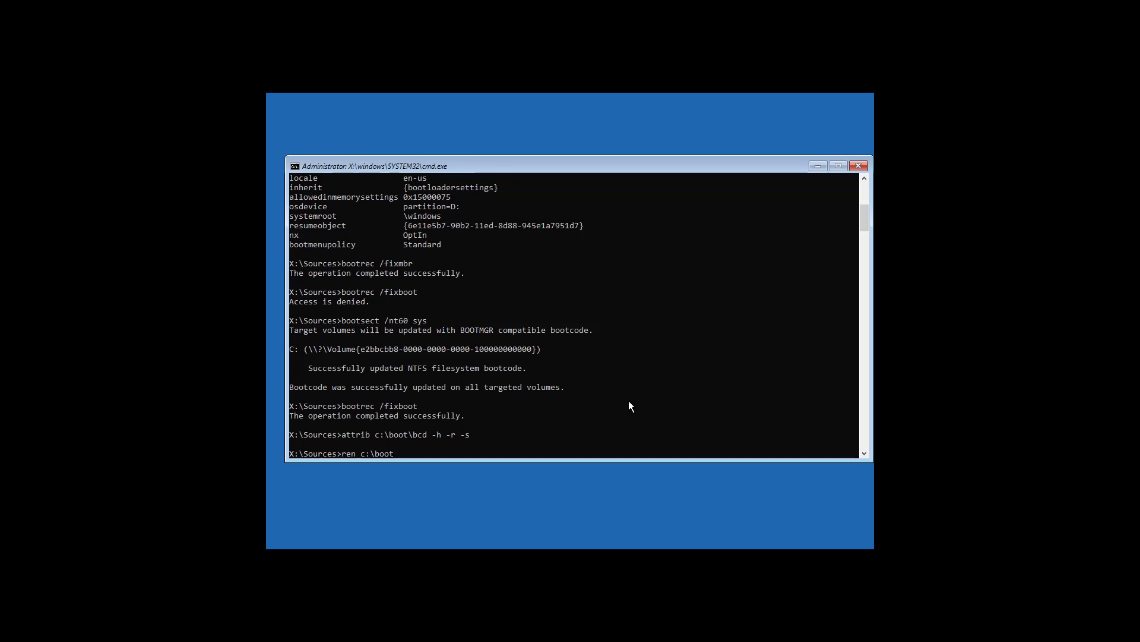
type("\\")
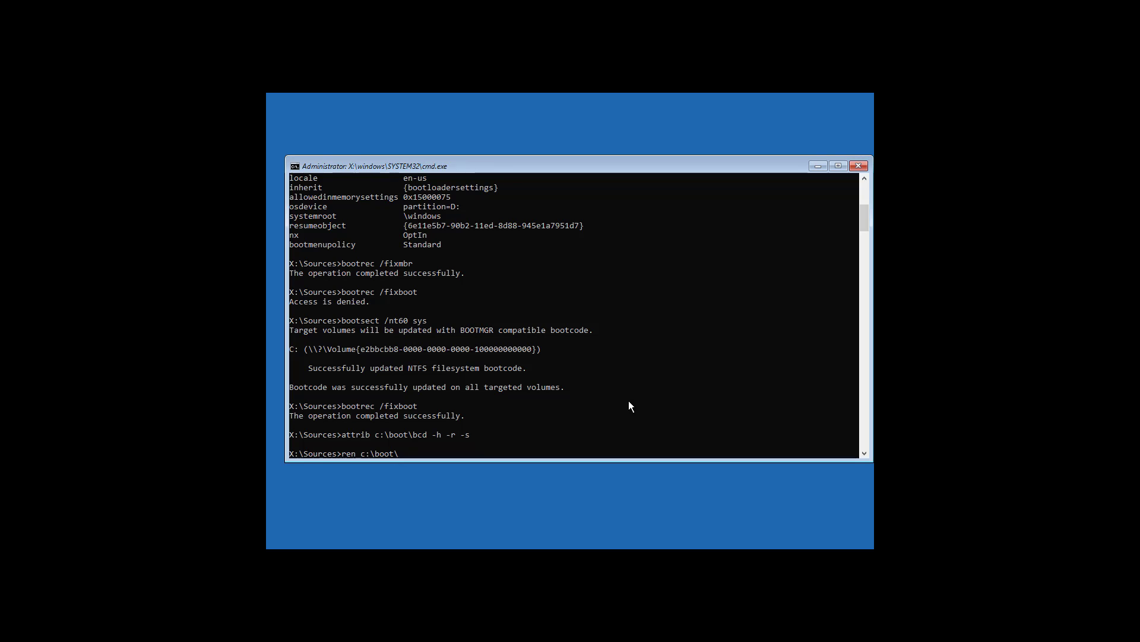
type("bcd bc")
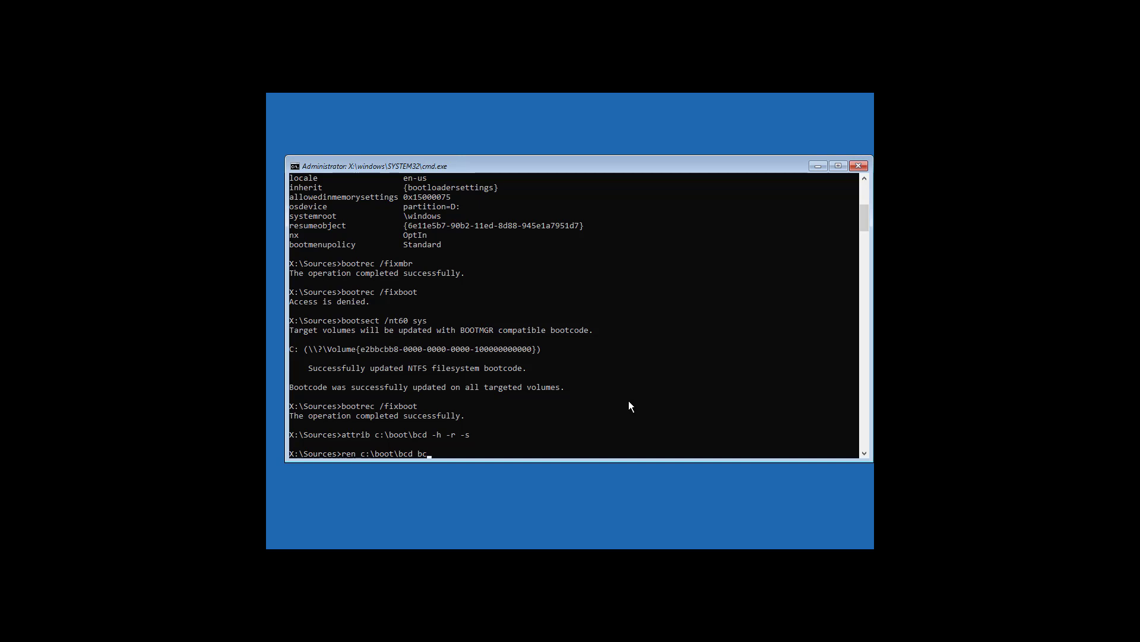
type("d.old")
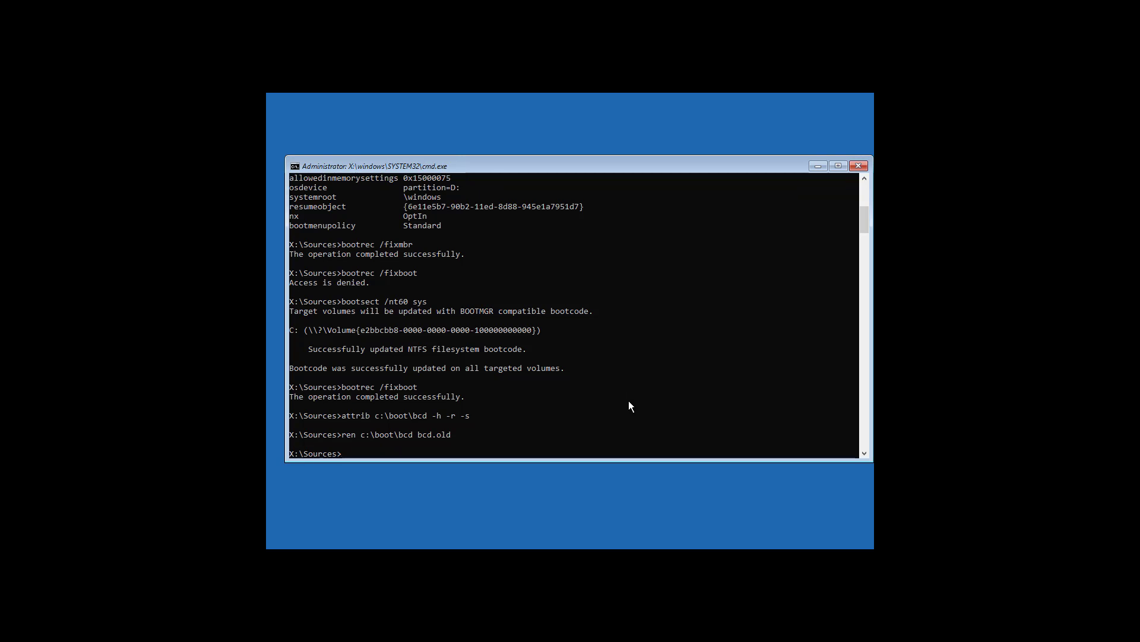
Run bootrec /rebuildbcd and answer A to add the detected D:\Windows installation to the boot list
type("bootrec /")
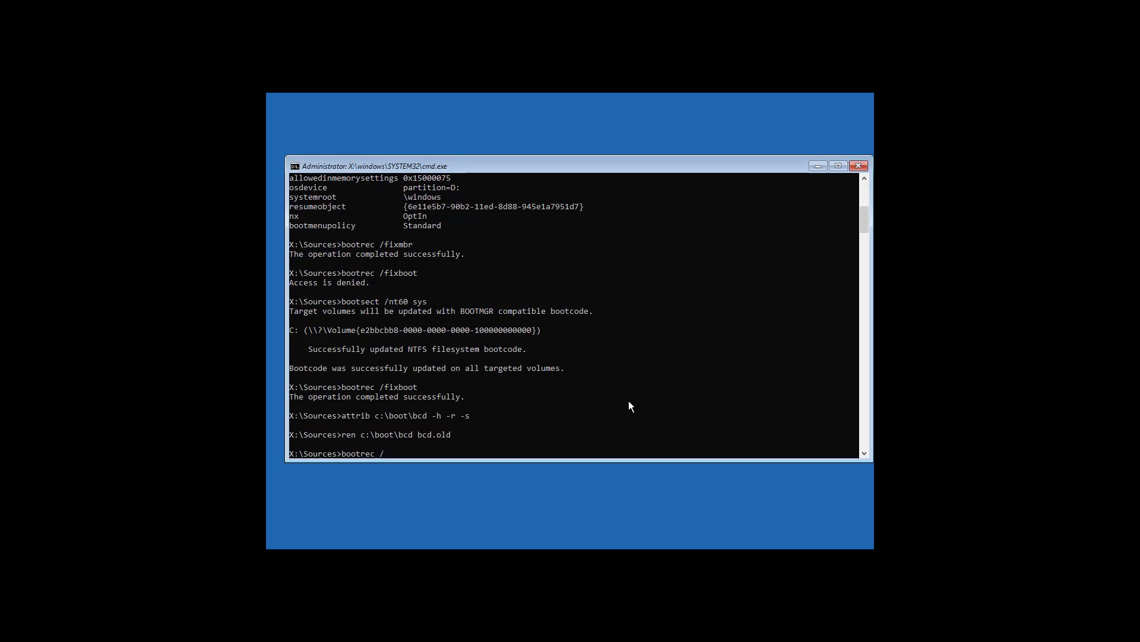
type("rebuild")
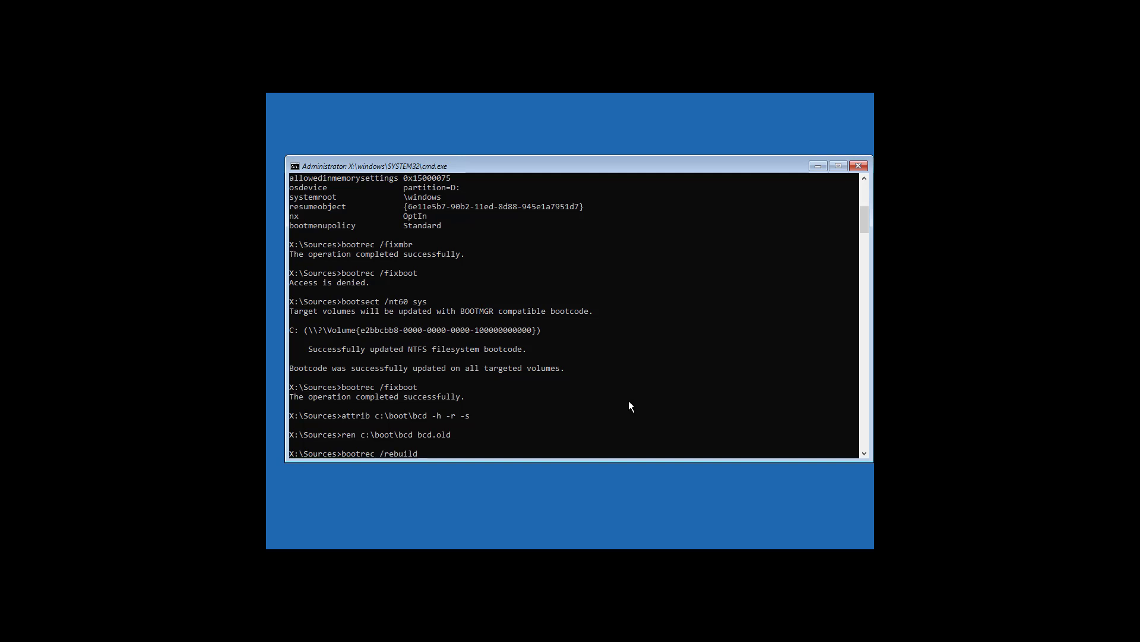
key("Return")
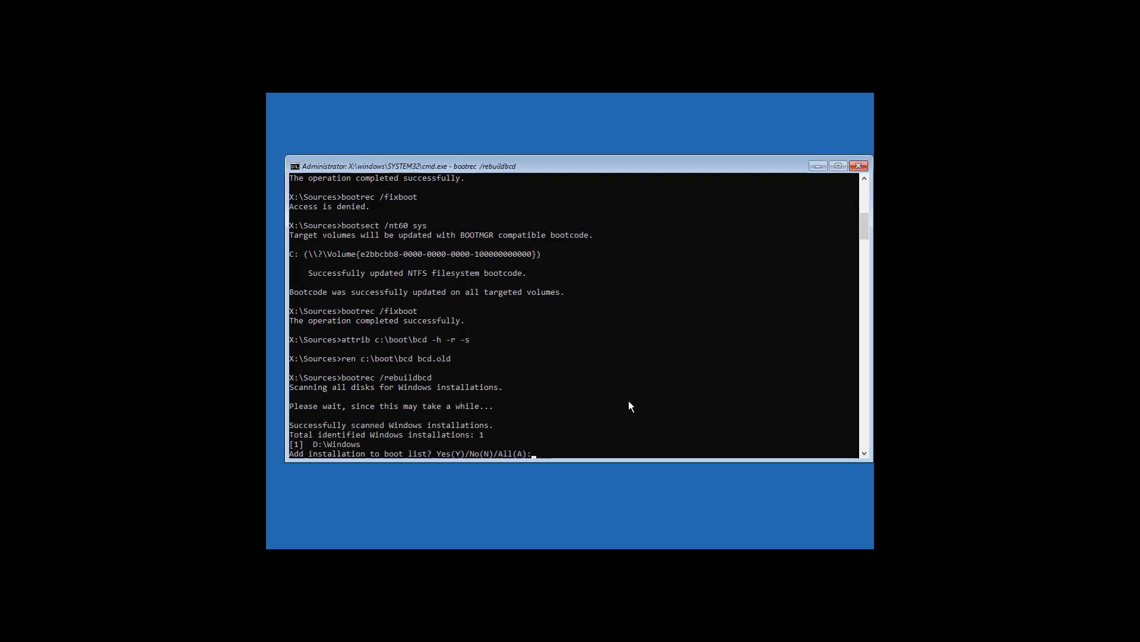
type("A")
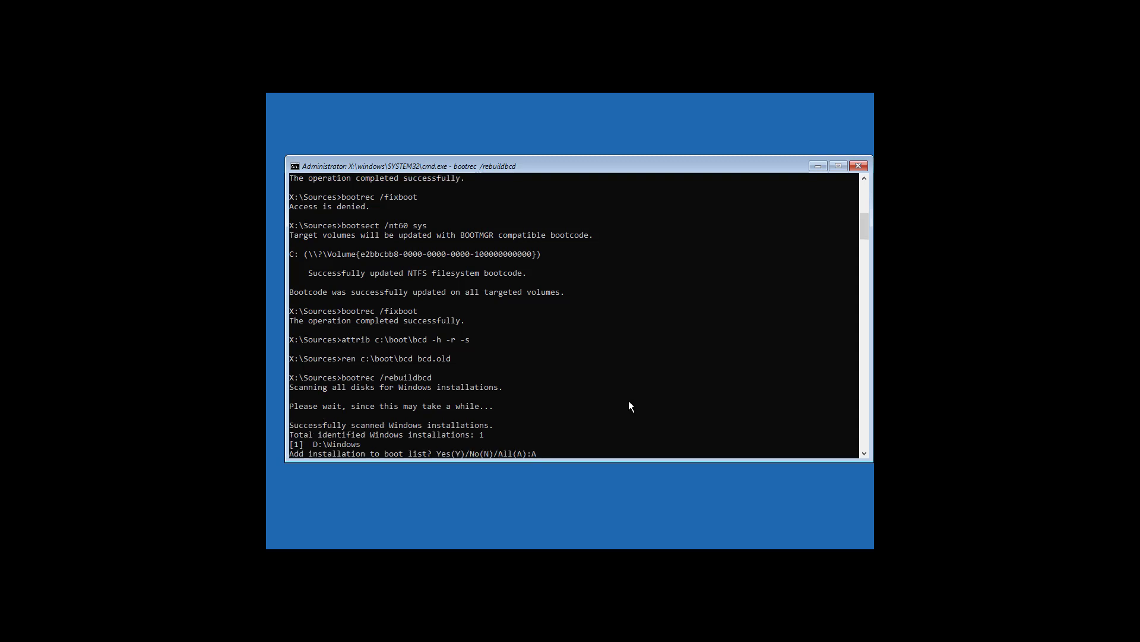
key("Return")
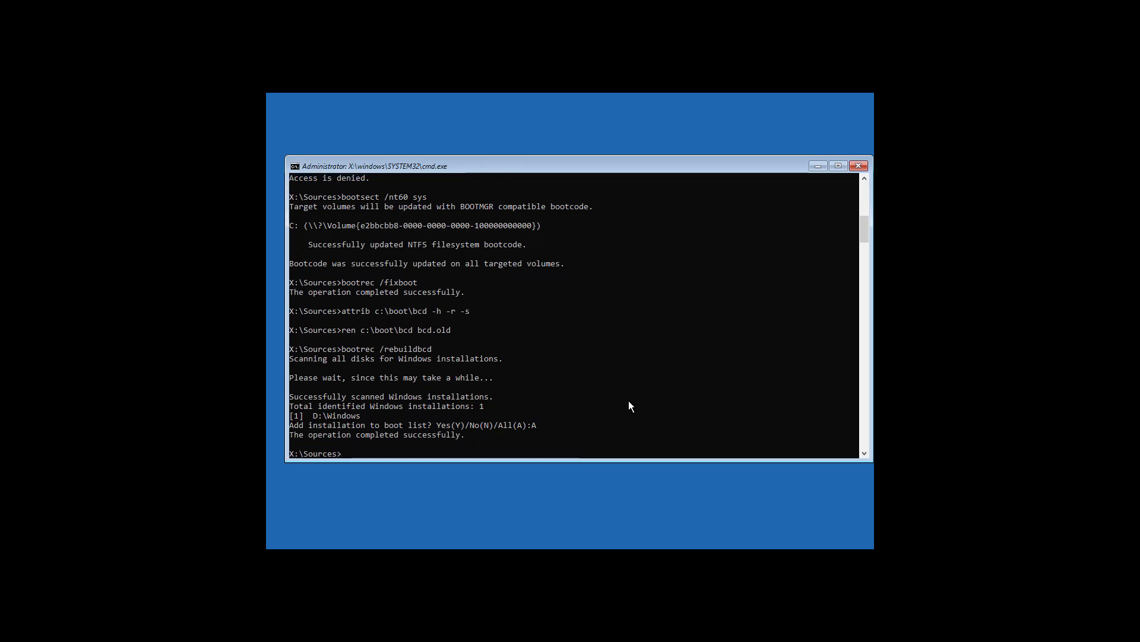
Recreate boot files on C: from D:\Windows for all firmware types with bcdboot d:\windows /s c: /f ALL
type("bcd")
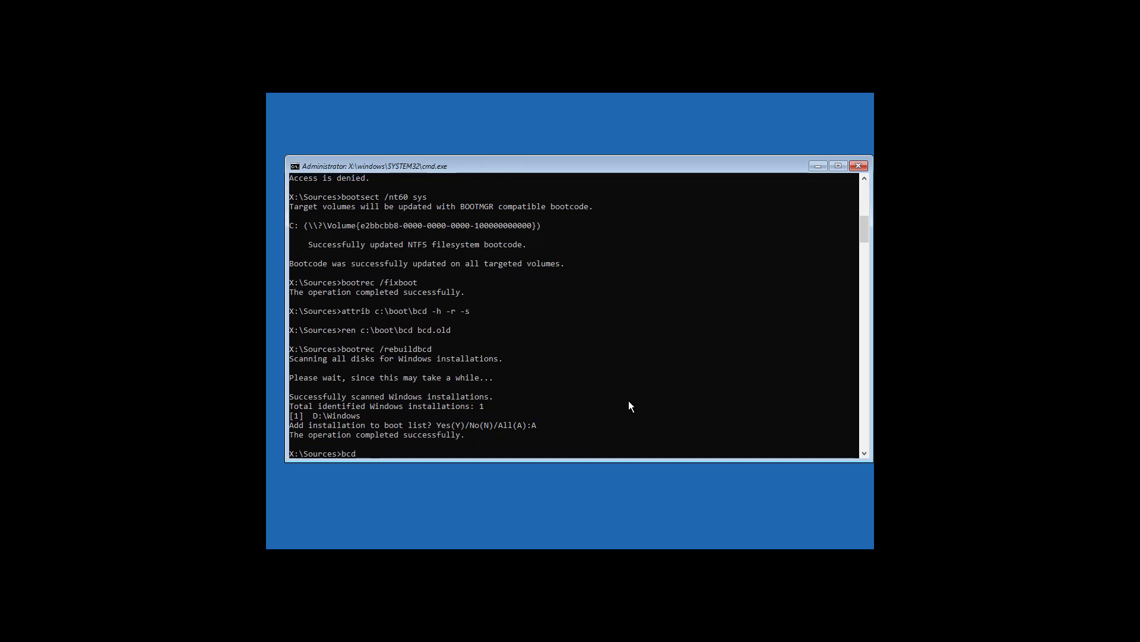
type("boot")
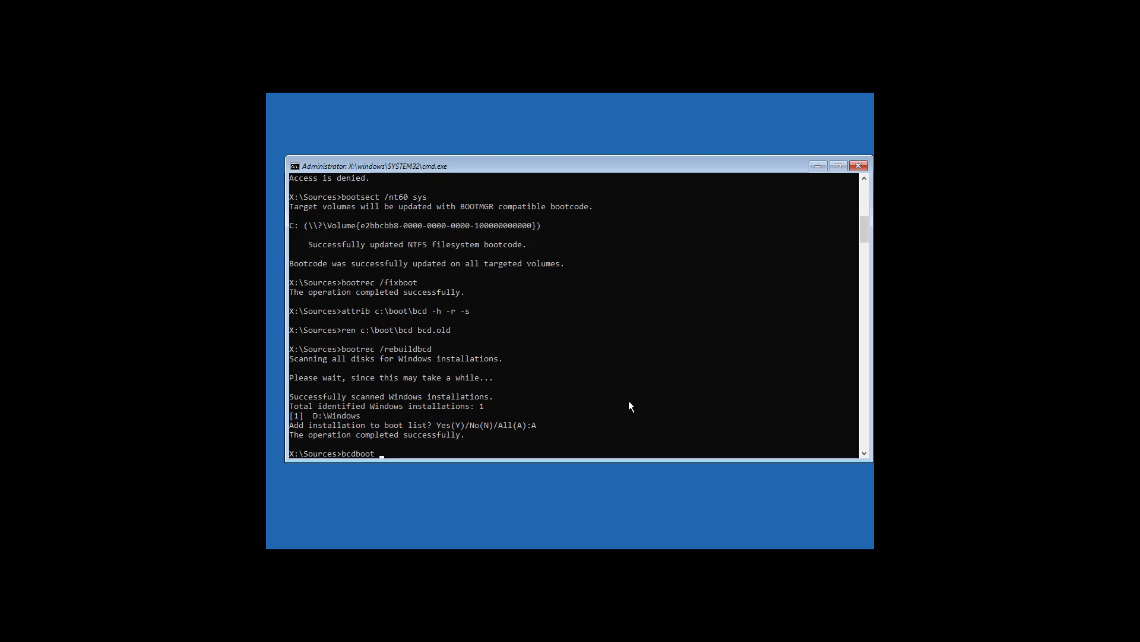
type("d:")
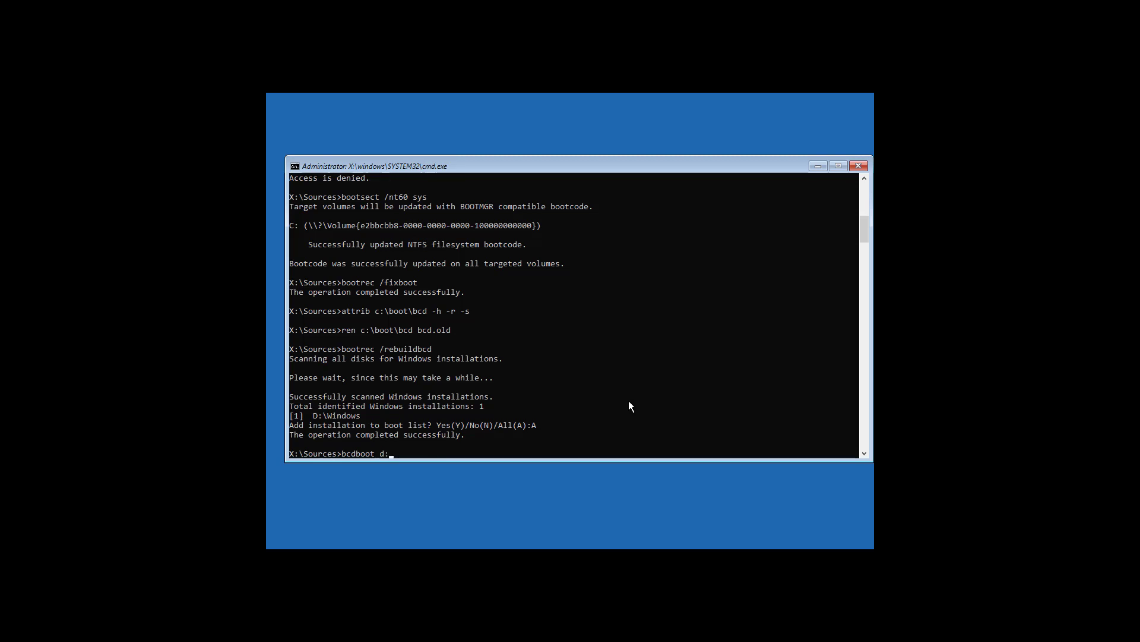
type("window")
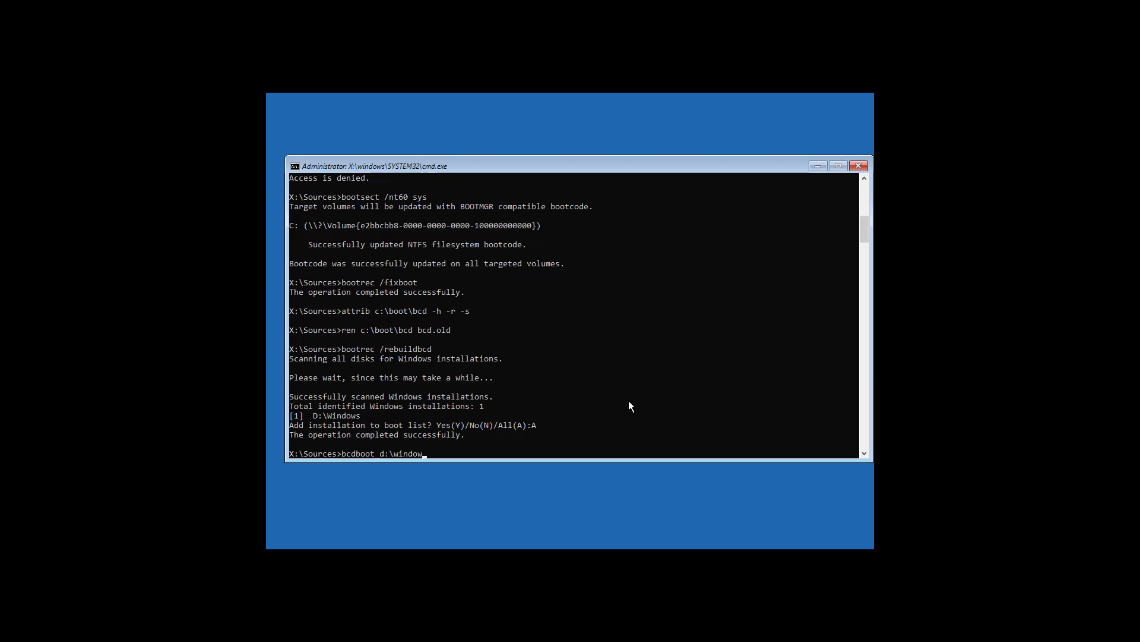
type("s")
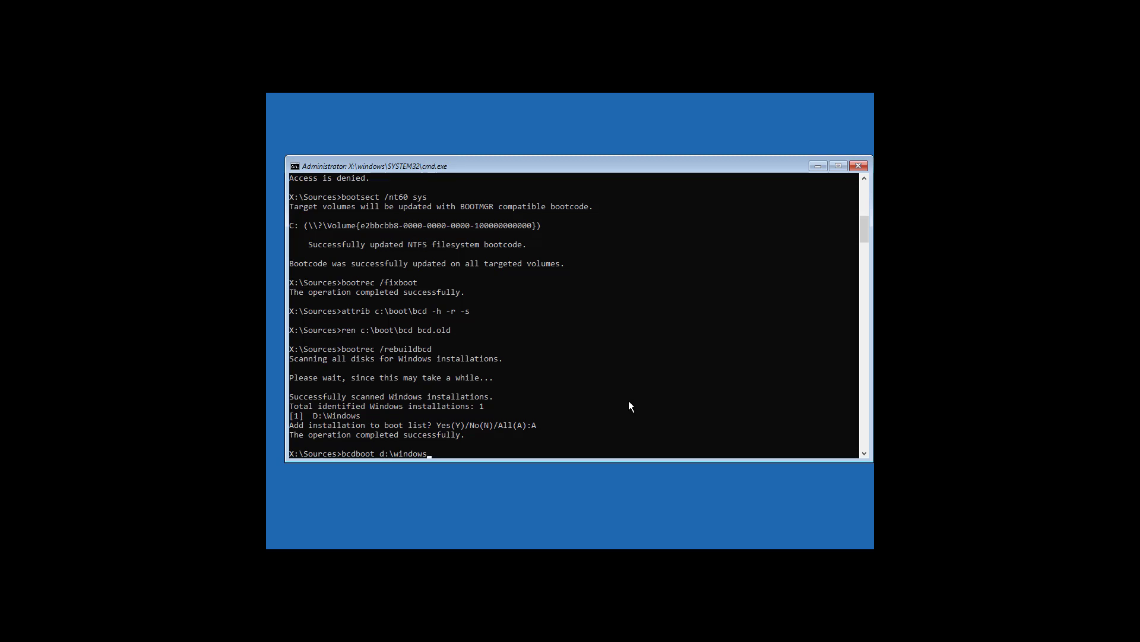
type("/s")
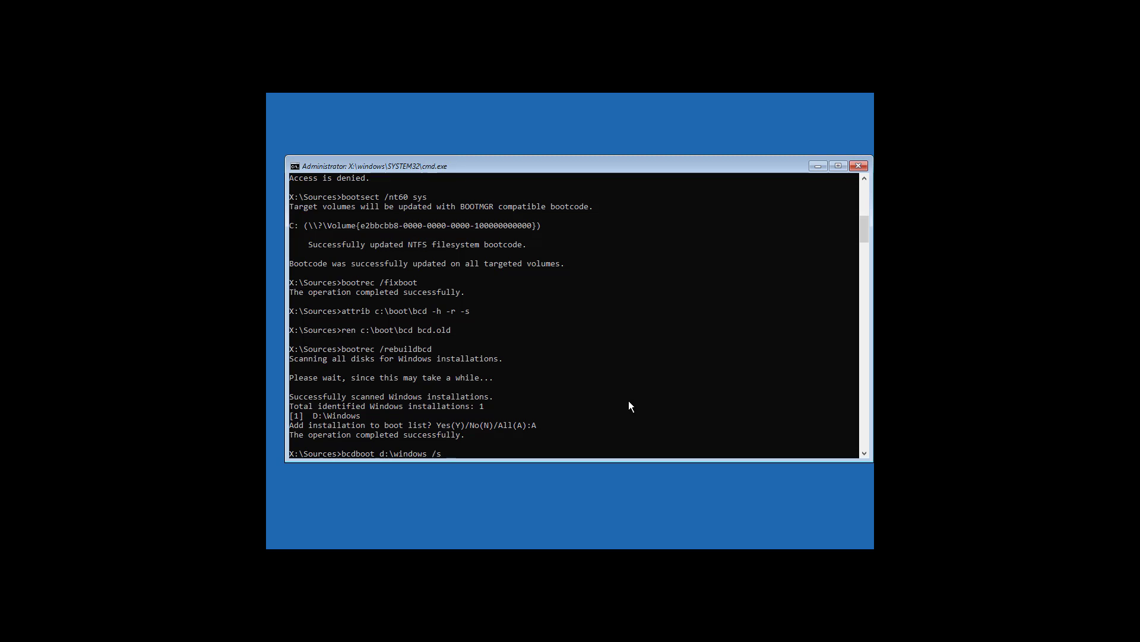
type("c:")
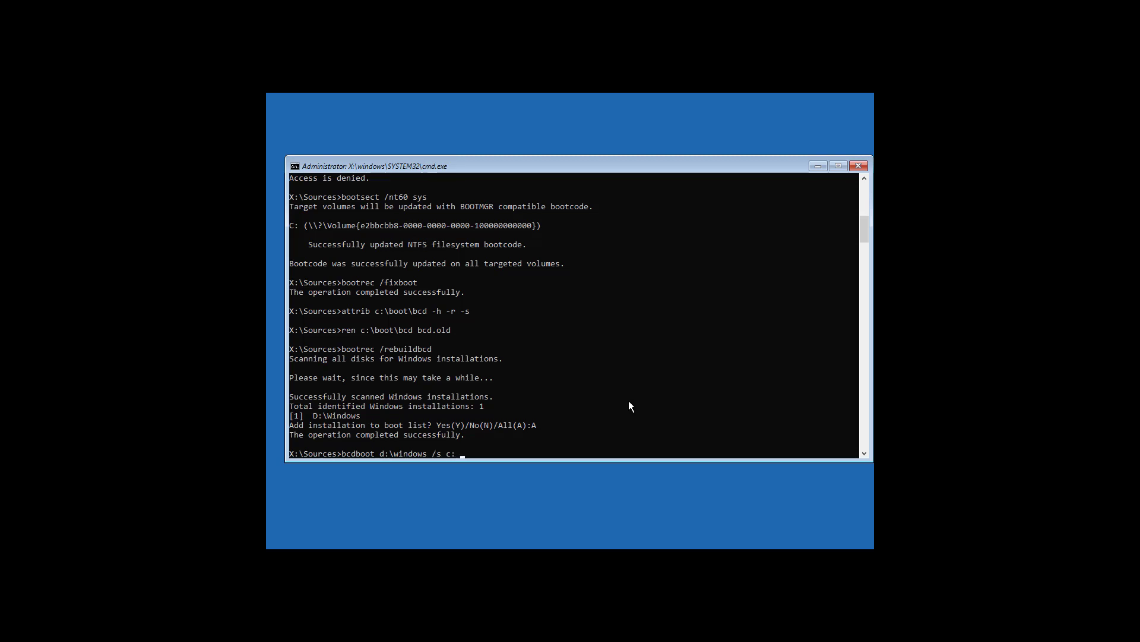
type("/f A")
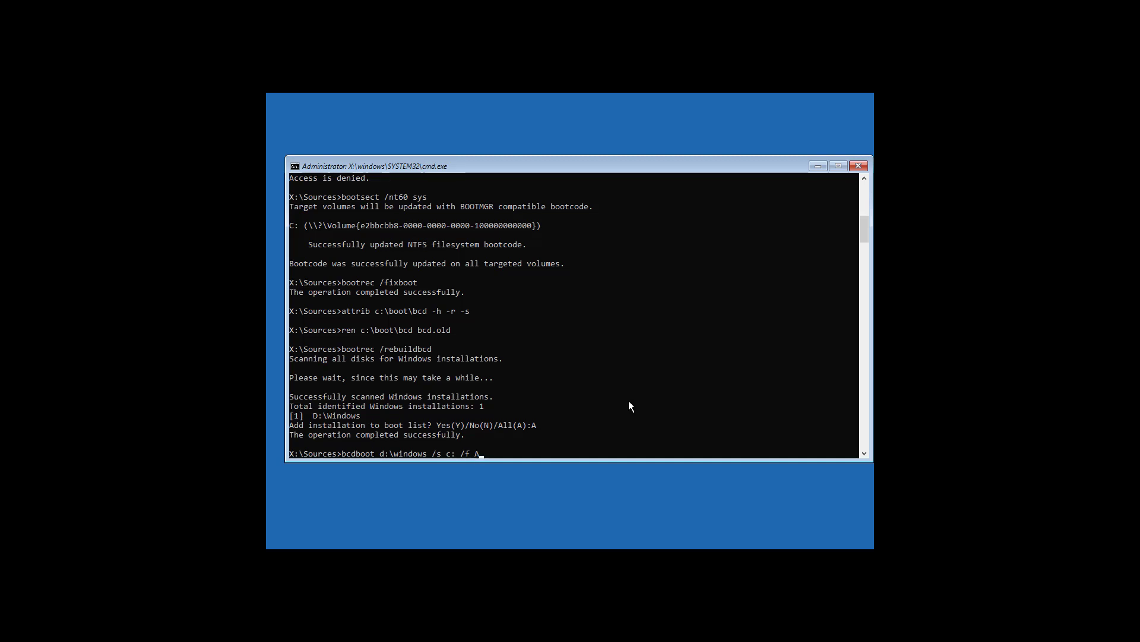
type("LL")
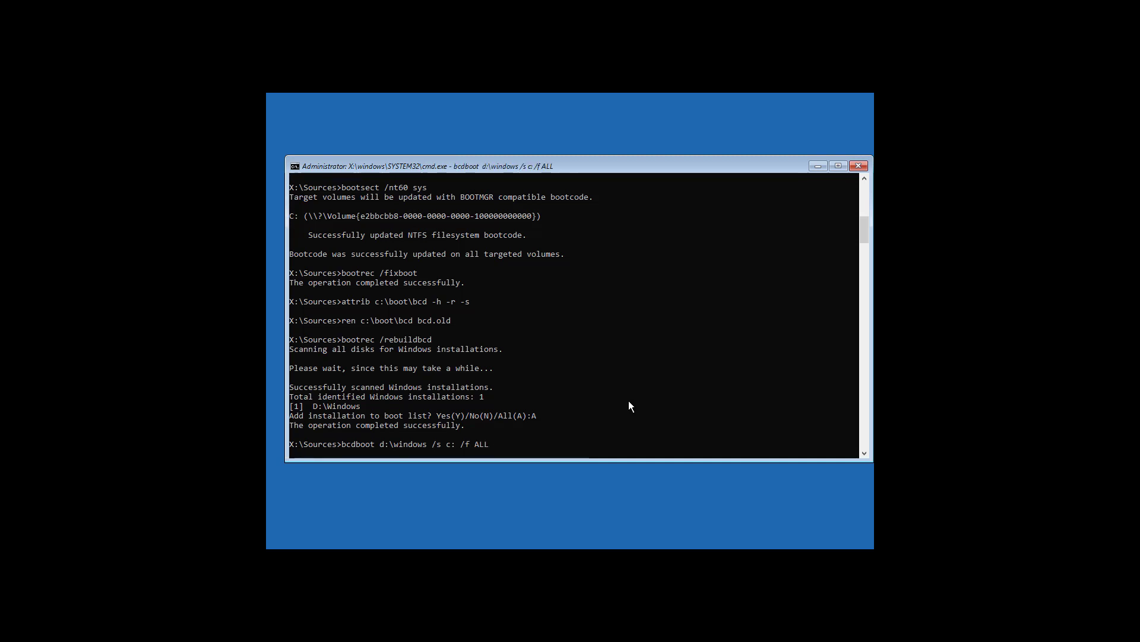
key("Return")
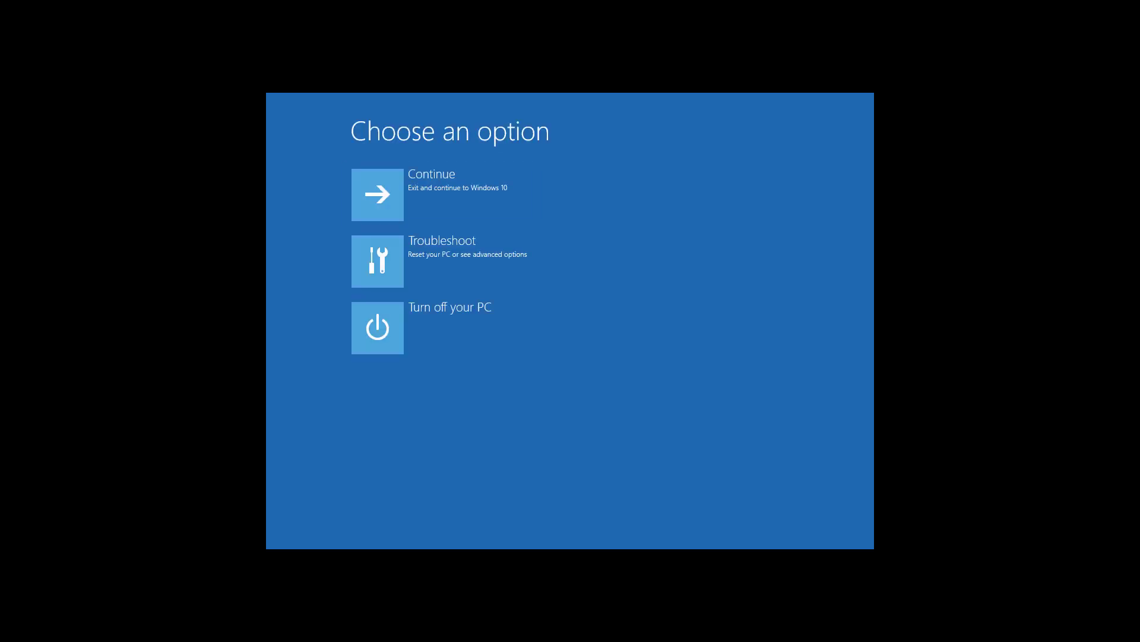
Continue out of recovery so Windows 10 boots to the Admin sign-in welcome screen
left_click(376, 194)
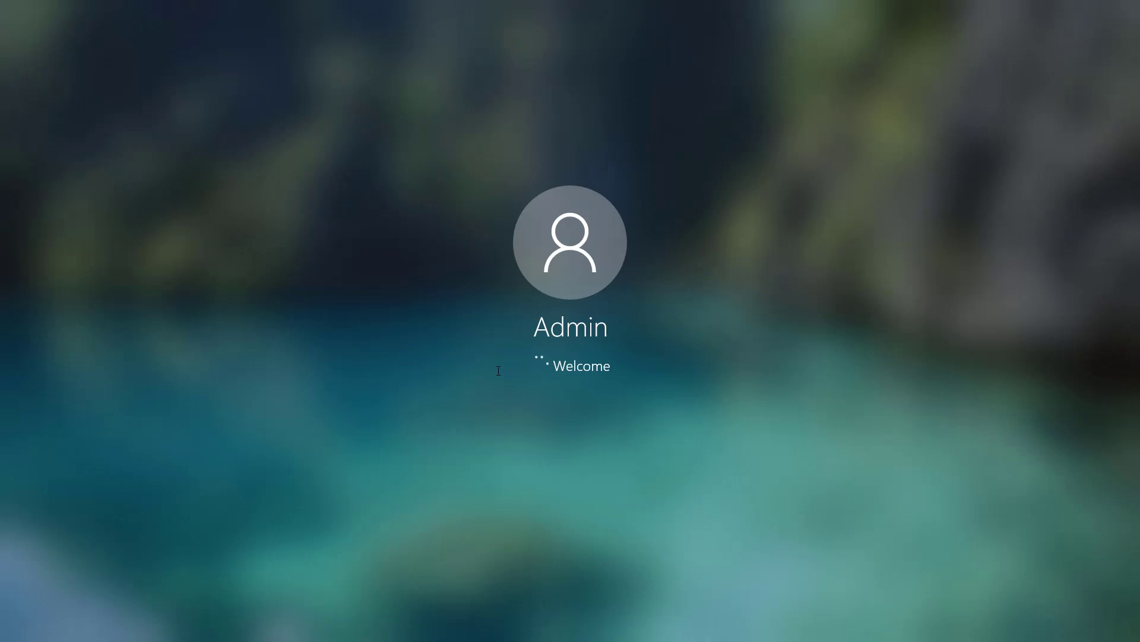